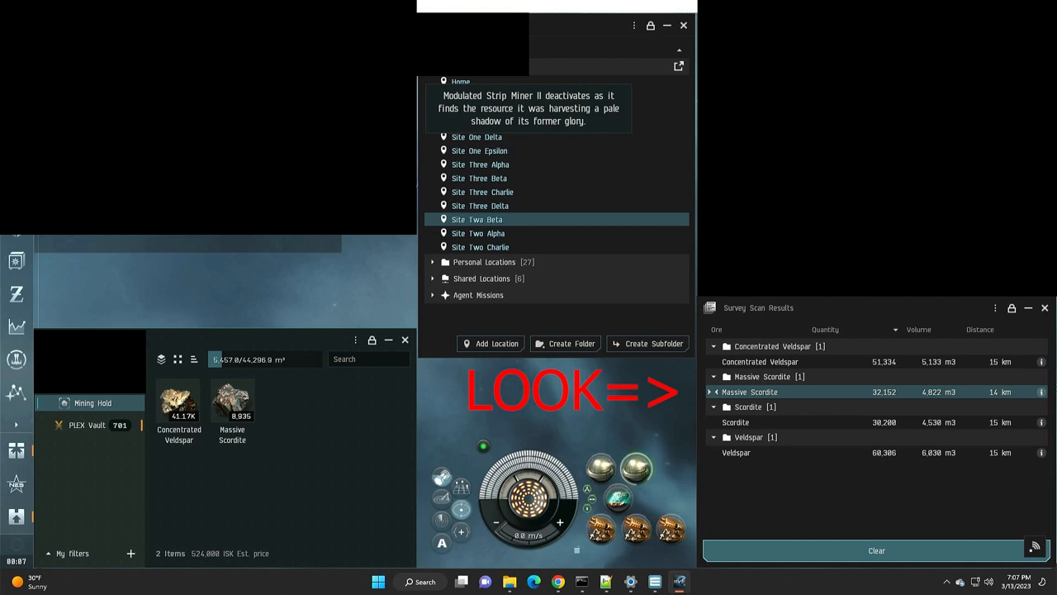
Show config.json's Classifiers section with the mining_tool_state and game_state model settings
{"action": "left_click", "coordinate": [709, 347]}
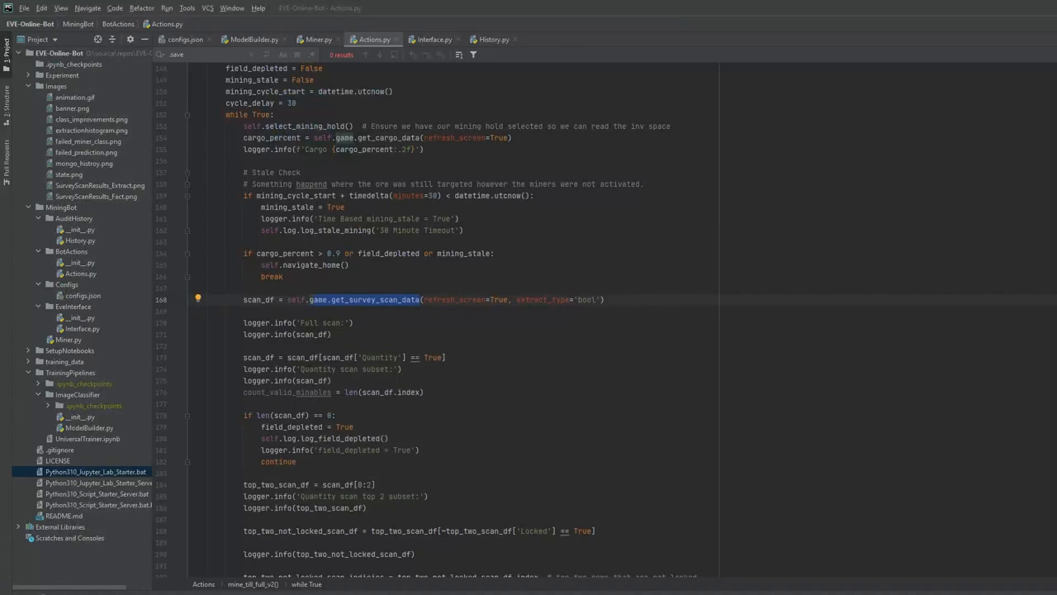
{"action": "scroll", "scroll_direction": "up", "scroll_amount": 3}
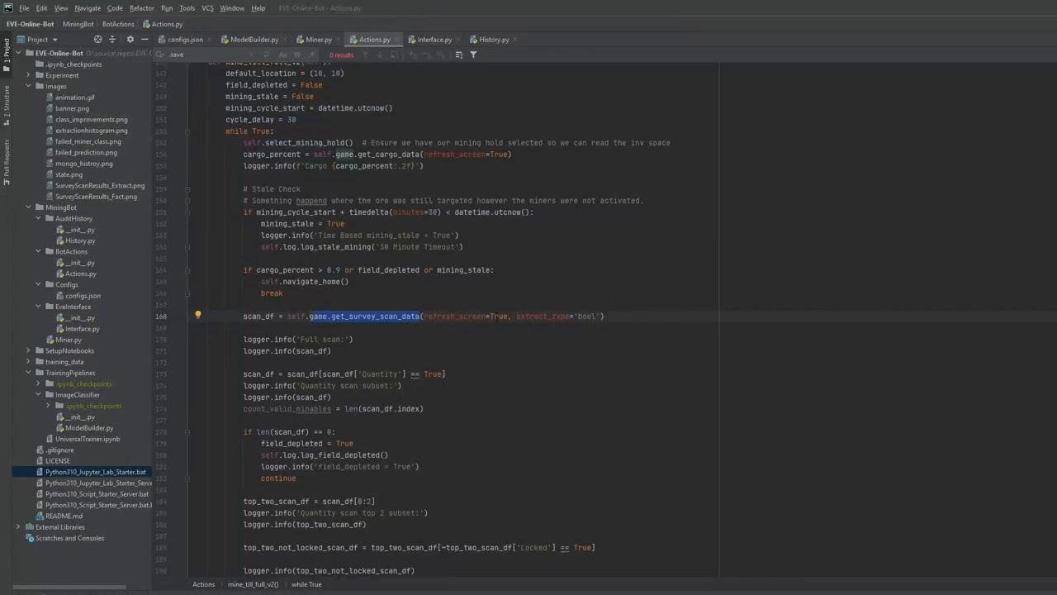
{"action": "scroll", "scroll_direction": "up", "scroll_amount": 3}
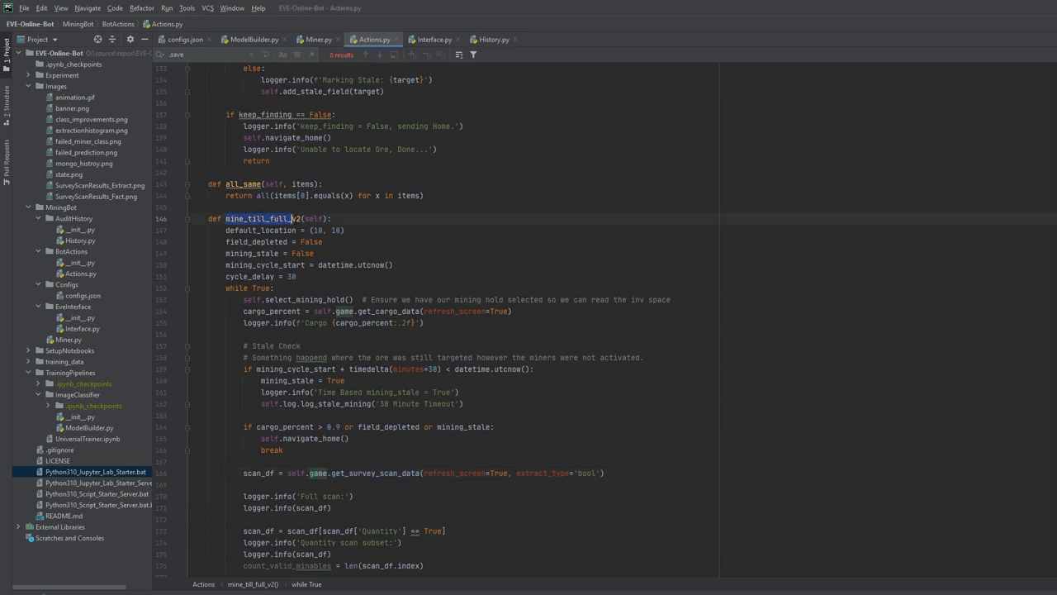
{"action": "scroll", "scroll_direction": "down", "scroll_amount": 3}
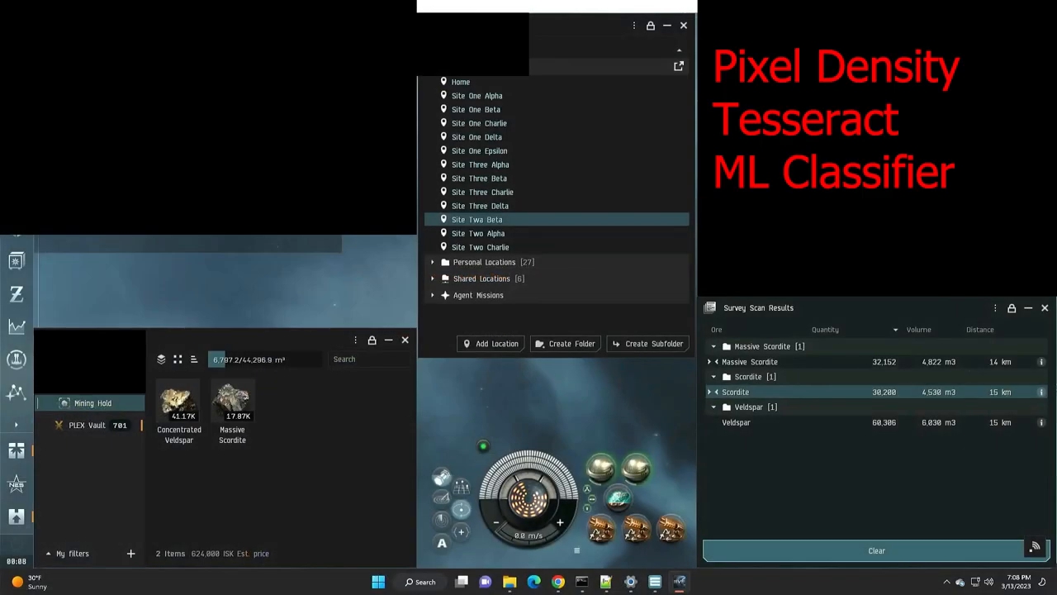
{"action": "left_click", "coordinate": [265, 359]}
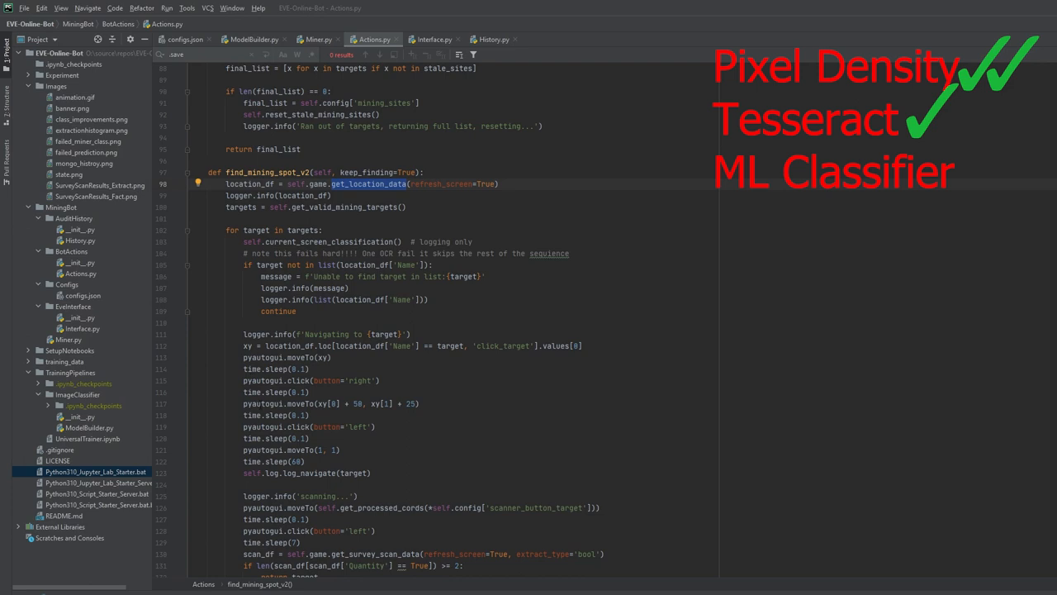
{"action": "left_click", "coordinate": [185, 39]}
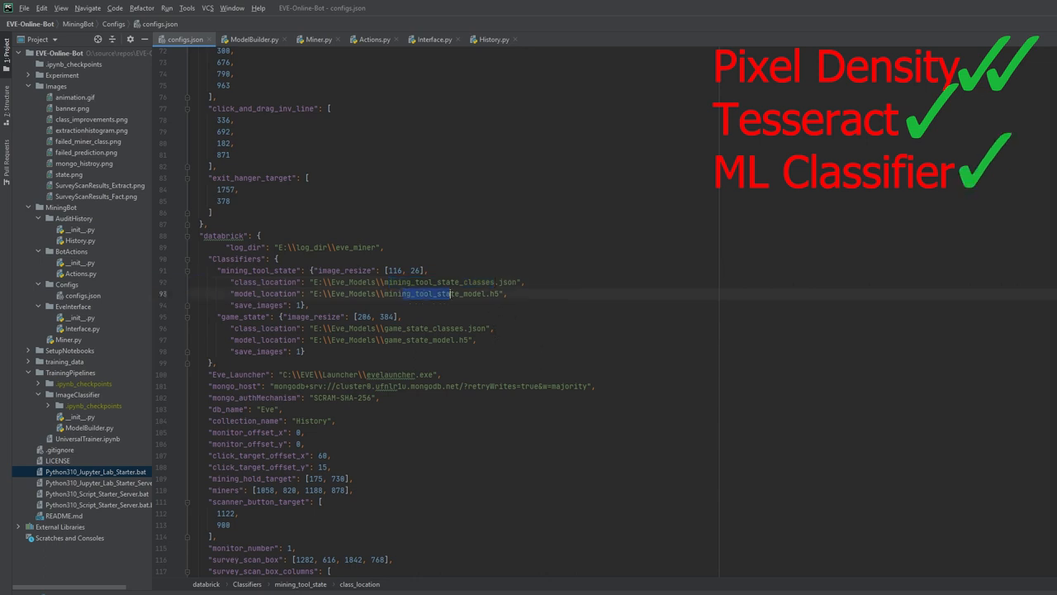
{"action": "left_click", "coordinate": [399, 327]}
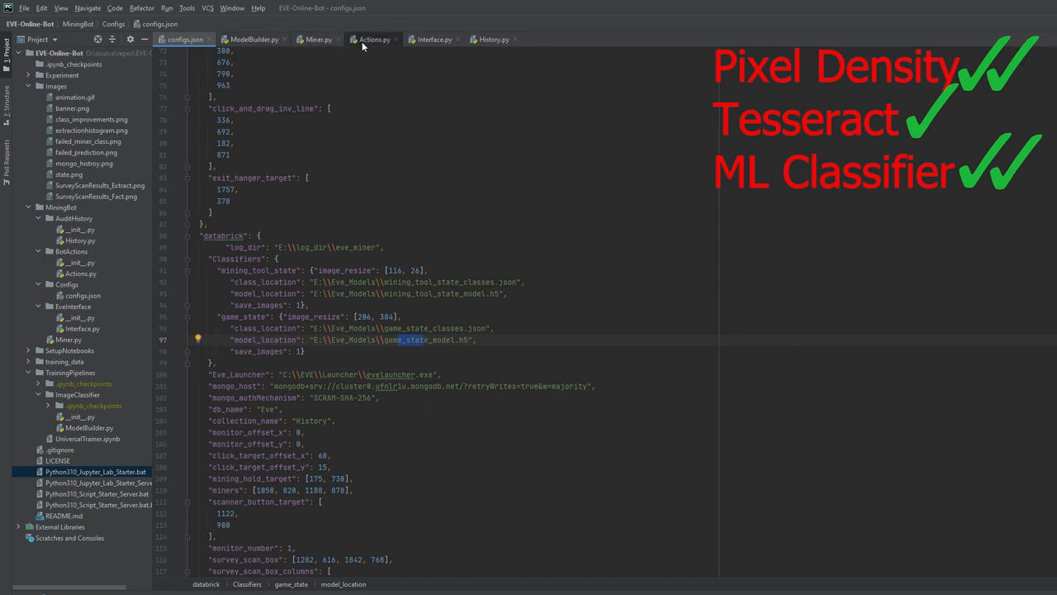
{"action": "left_click", "coordinate": [374, 40]}
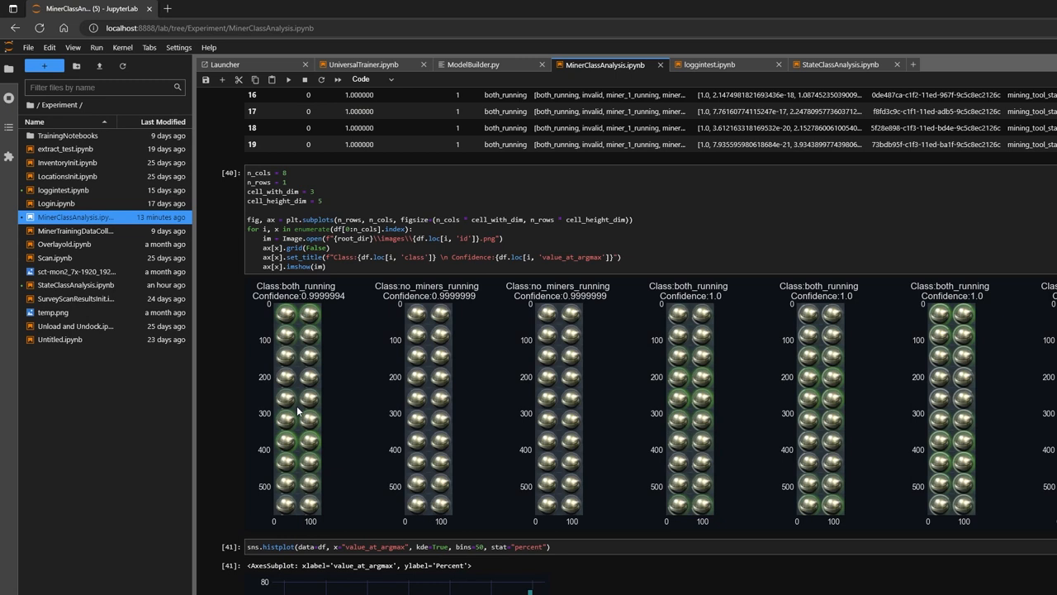
{"action": "mouse_move", "coordinate": [404, 429]}
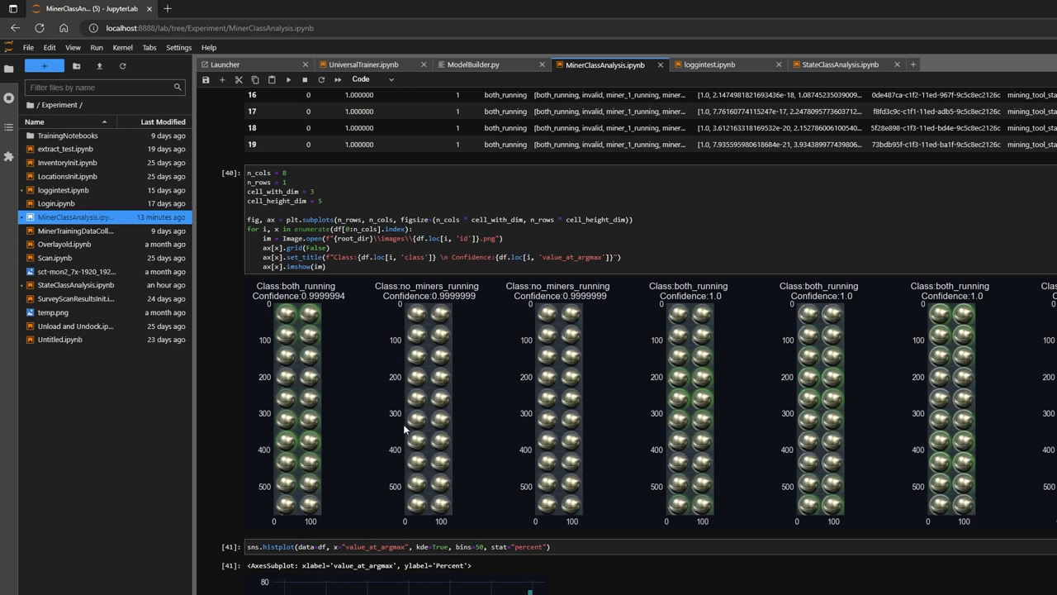
{"action": "mouse_move", "coordinate": [304, 328]}
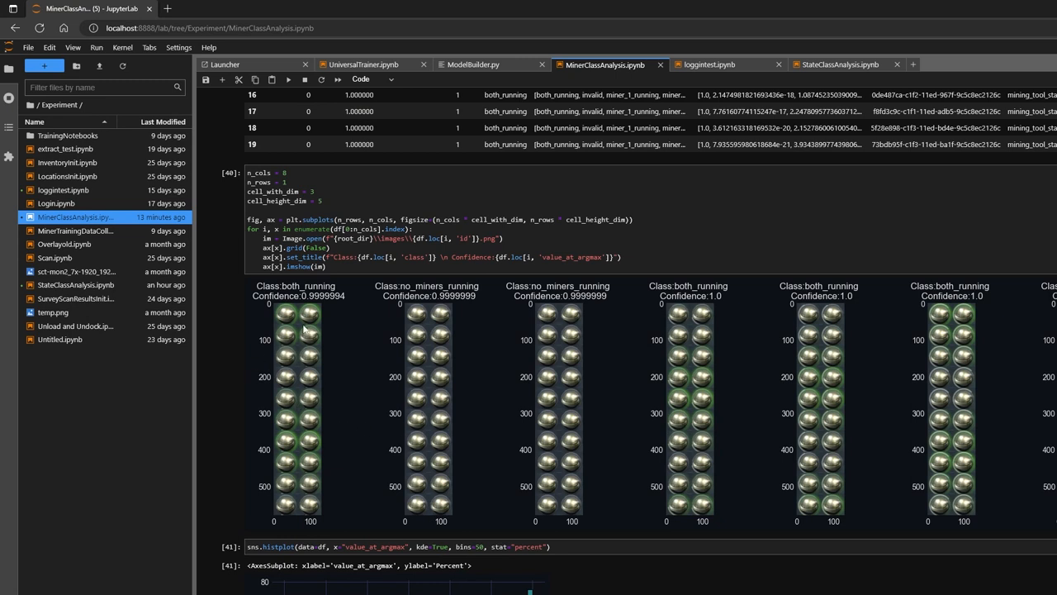
{"action": "mouse_move", "coordinate": [312, 499]}
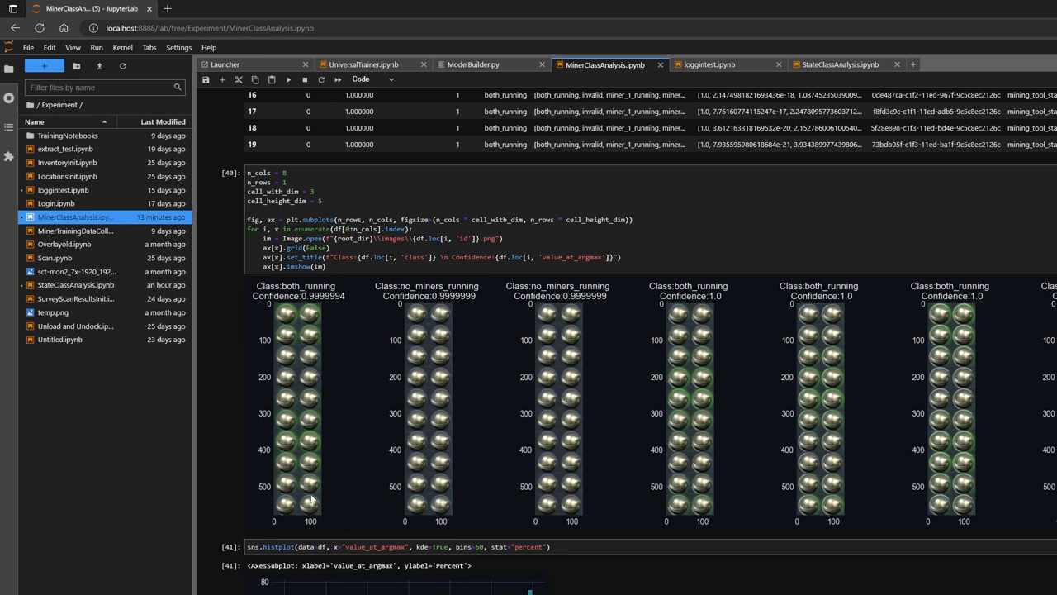
{"action": "mouse_move", "coordinate": [305, 328]}
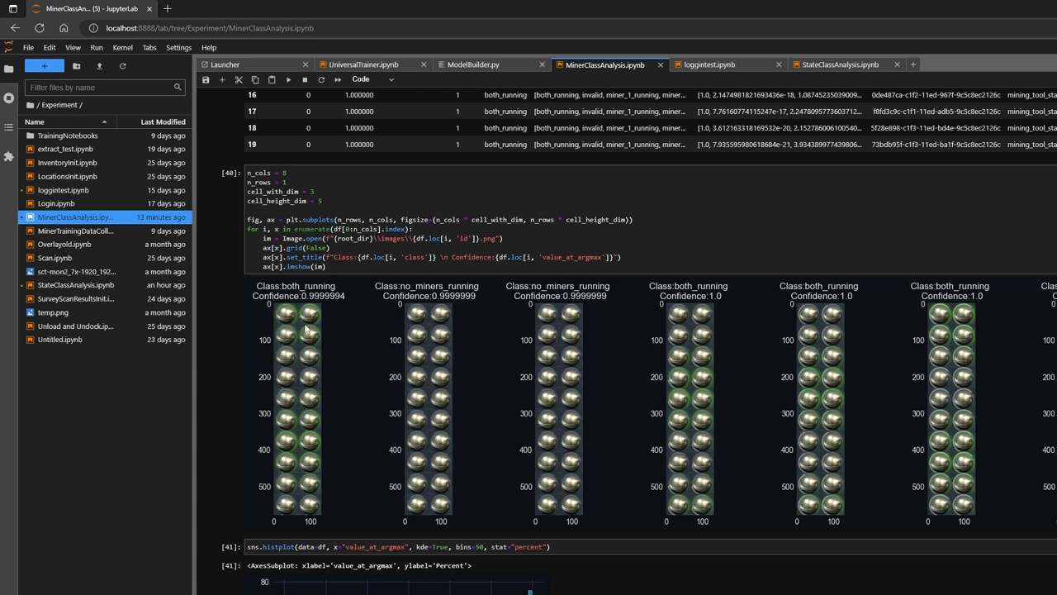
{"action": "mouse_move", "coordinate": [321, 322]}
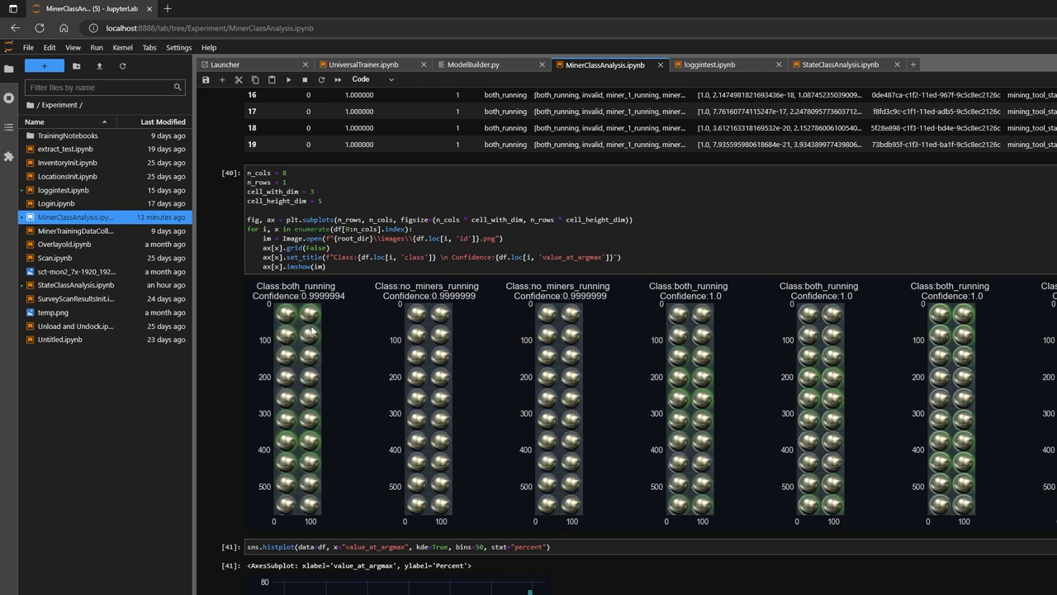
{"action": "mouse_move", "coordinate": [294, 383]}
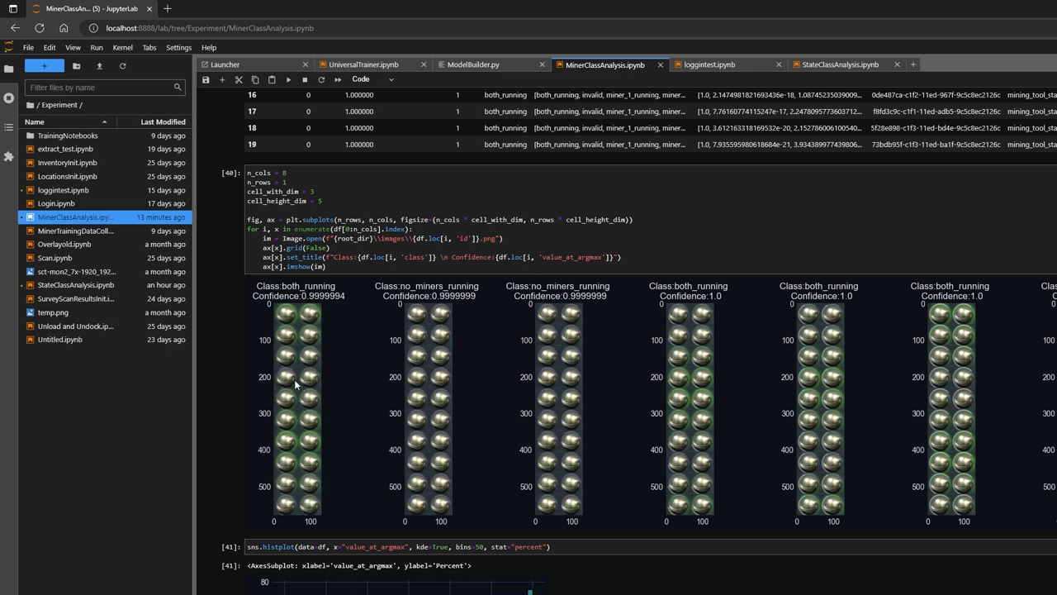
{"action": "mouse_move", "coordinate": [281, 386]}
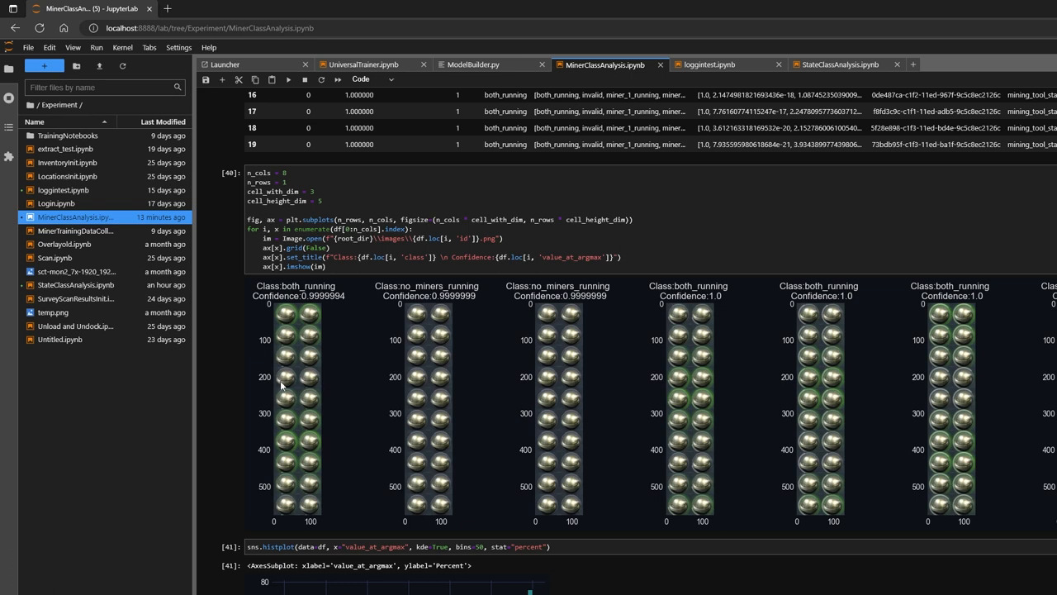
{"action": "mouse_move", "coordinate": [317, 382]}
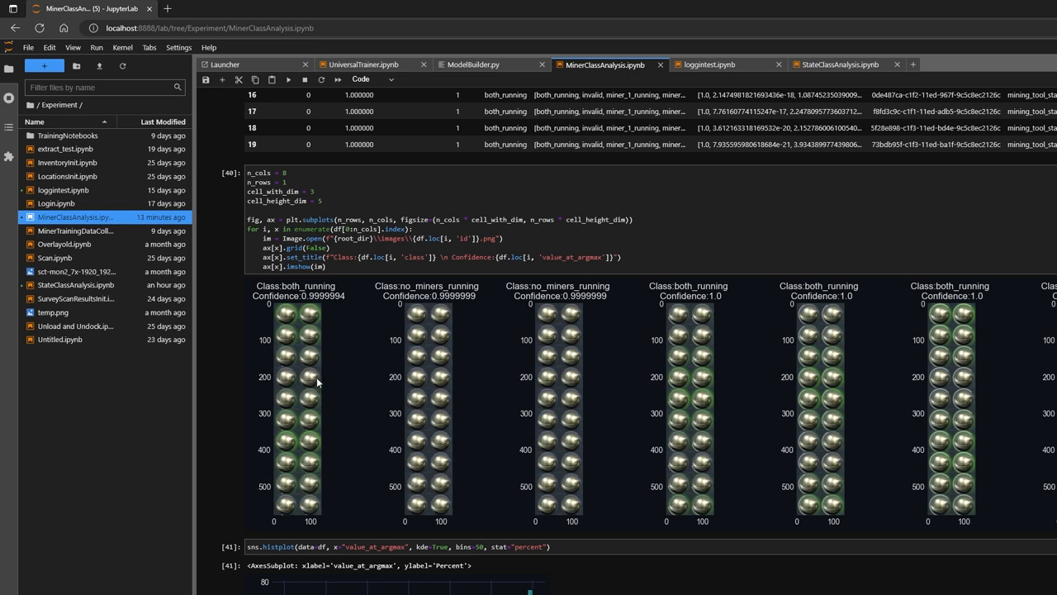
{"action": "mouse_move", "coordinate": [304, 378]}
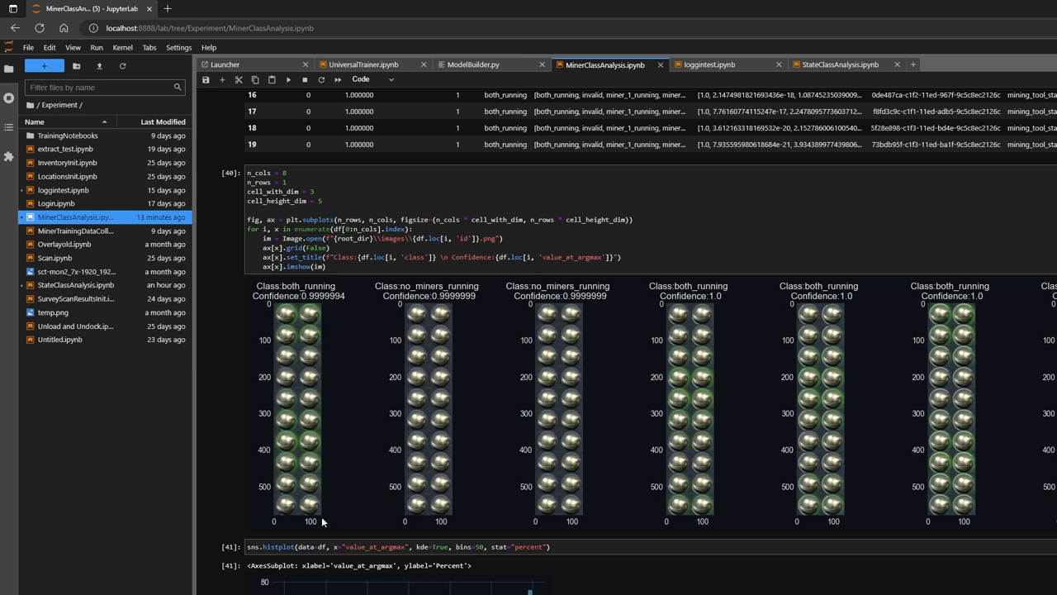
{"action": "mouse_move", "coordinate": [321, 535]}
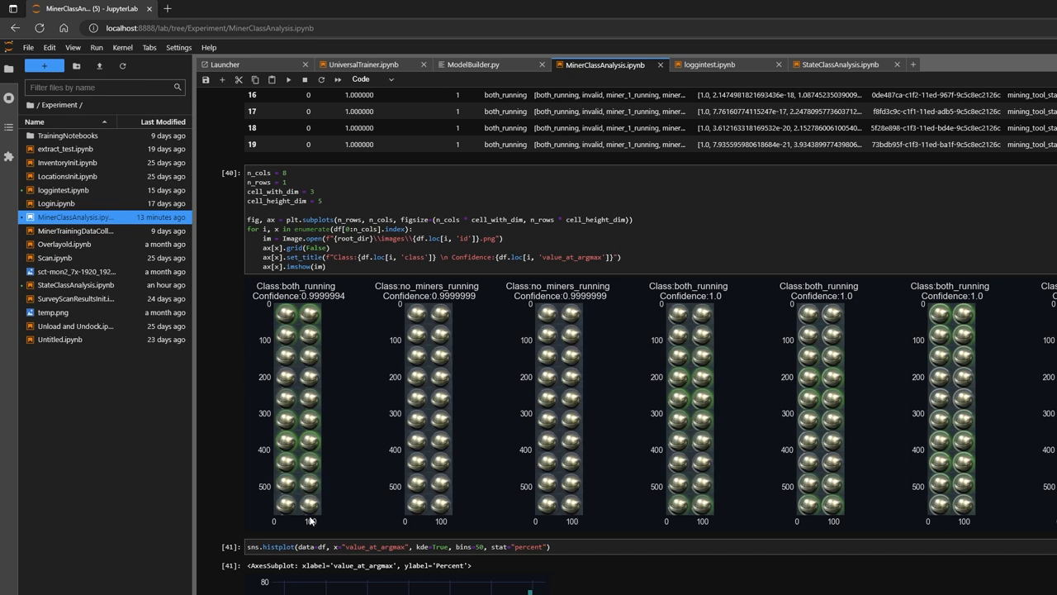
{"action": "mouse_move", "coordinate": [305, 497]}
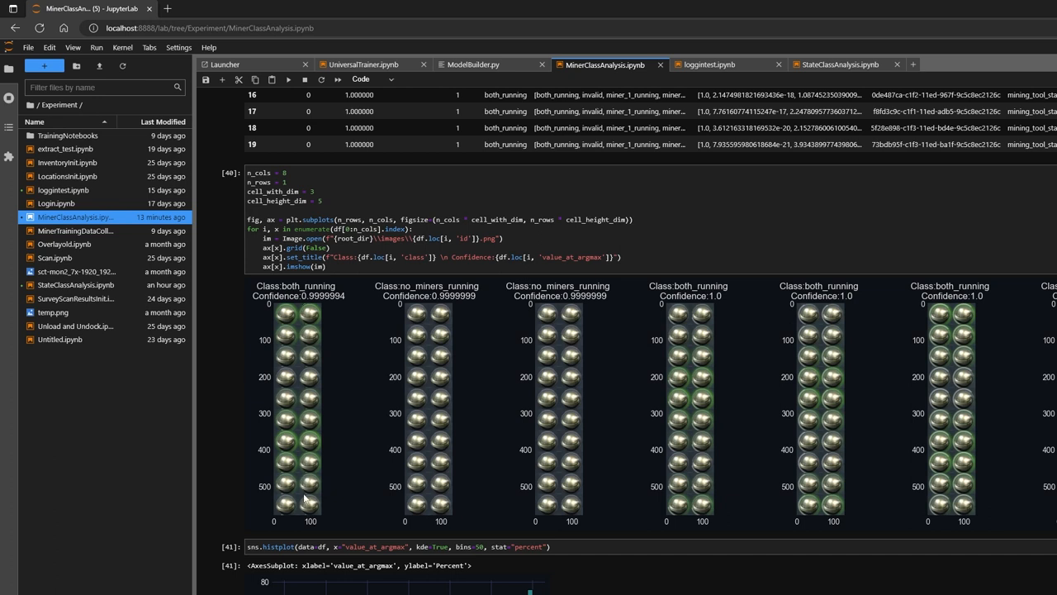
{"action": "mouse_move", "coordinate": [324, 291]}
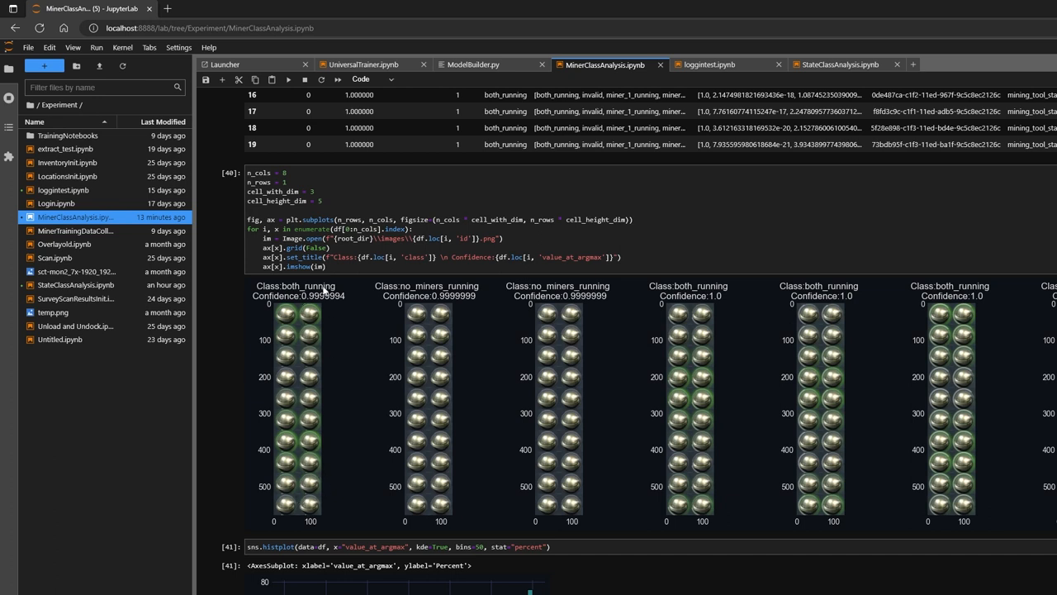
{"action": "mouse_move", "coordinate": [273, 437]}
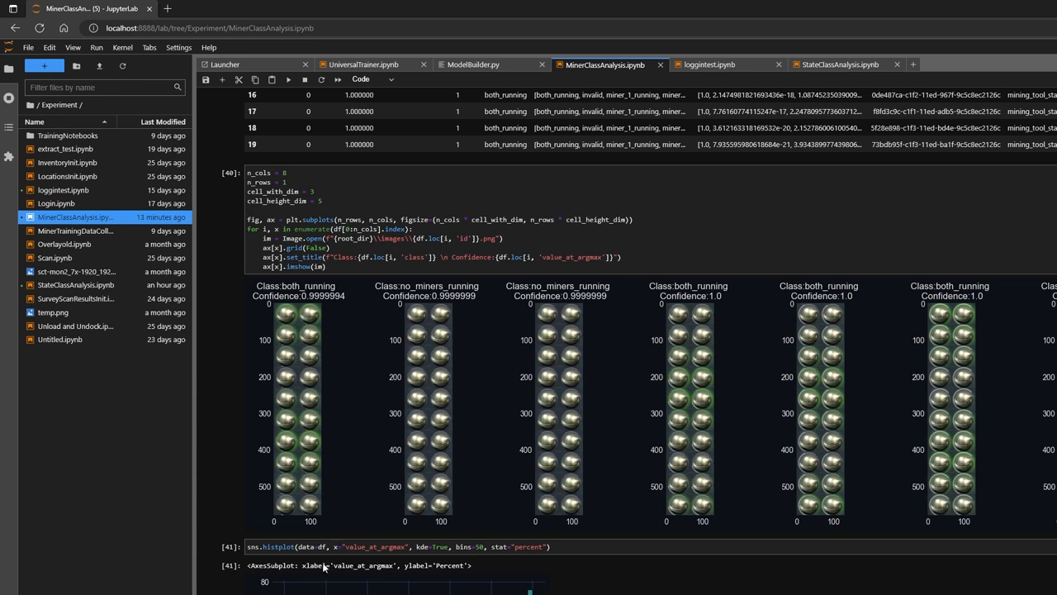
{"action": "mouse_move", "coordinate": [347, 499]}
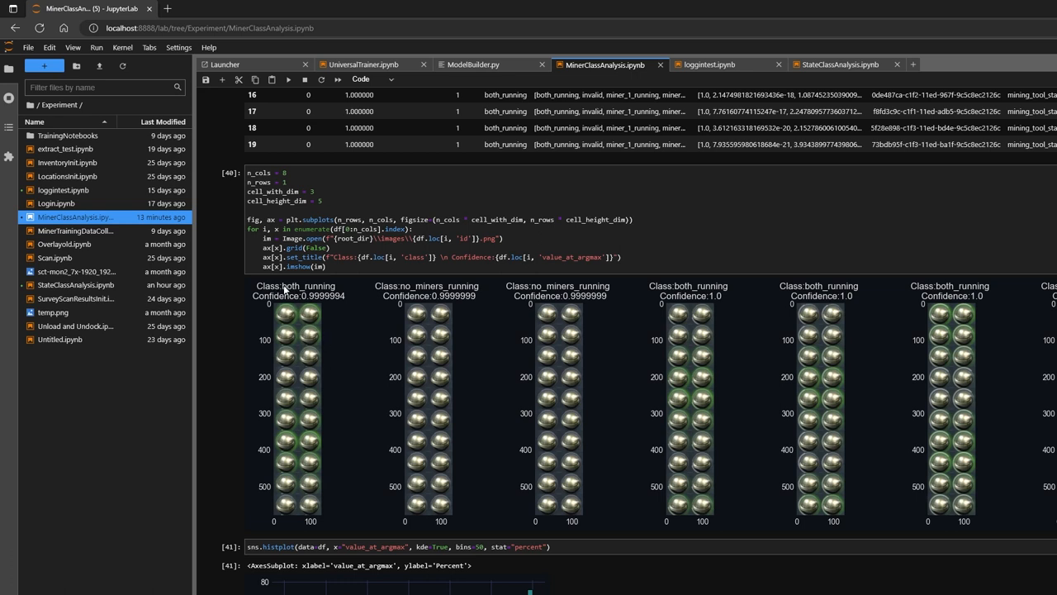
{"action": "mouse_move", "coordinate": [301, 421]}
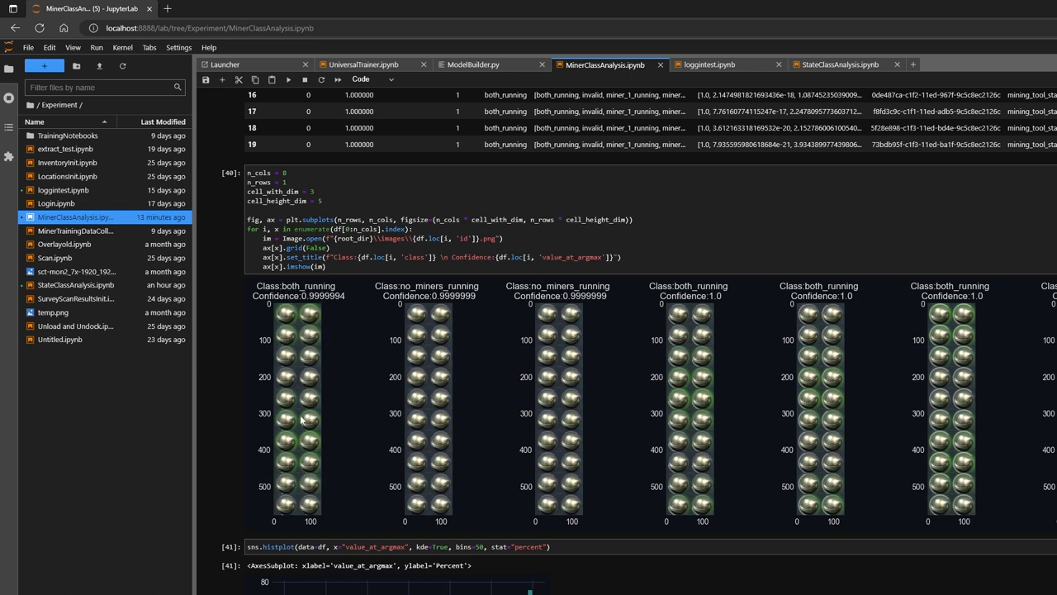
{"action": "mouse_move", "coordinate": [462, 291]}
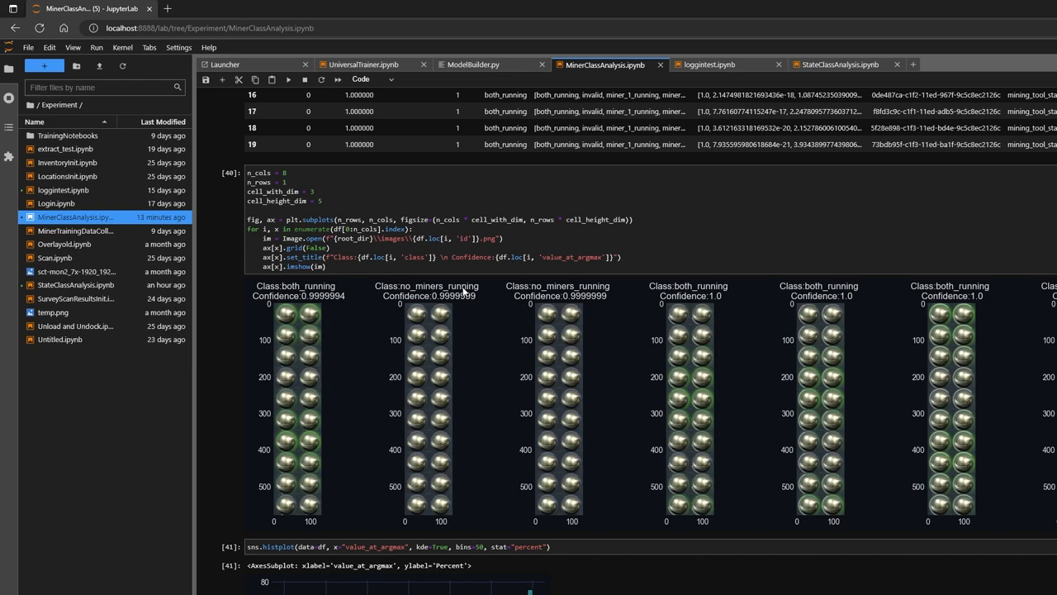
{"action": "mouse_move", "coordinate": [438, 339]}
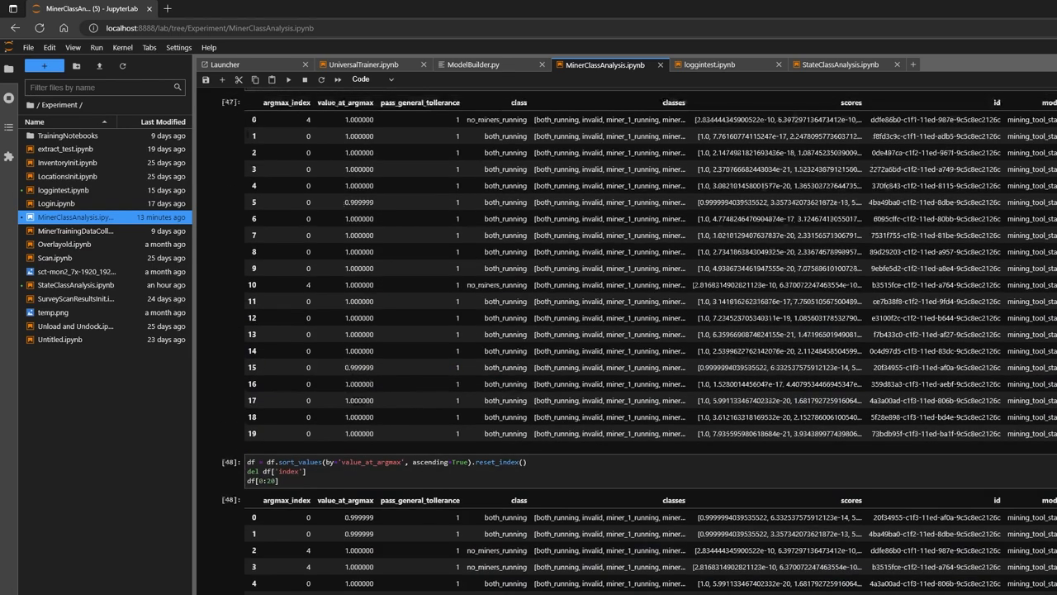
{"action": "left_click", "coordinate": [472, 65]}
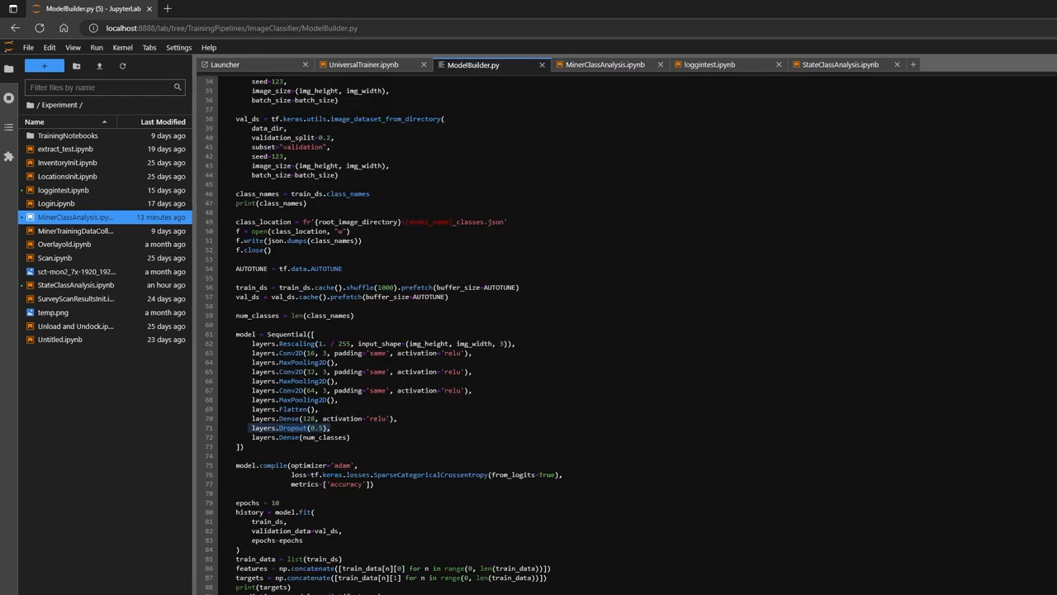
{"action": "left_click_drag", "start_coordinate": [251, 354], "coordinate": [351, 446]}
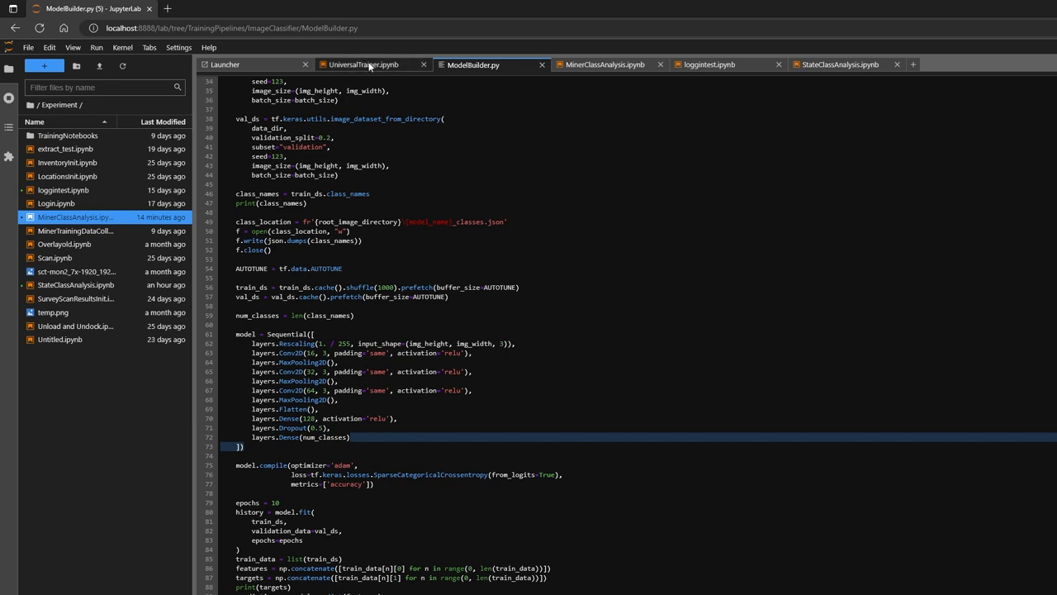
{"action": "left_click", "coordinate": [363, 64]}
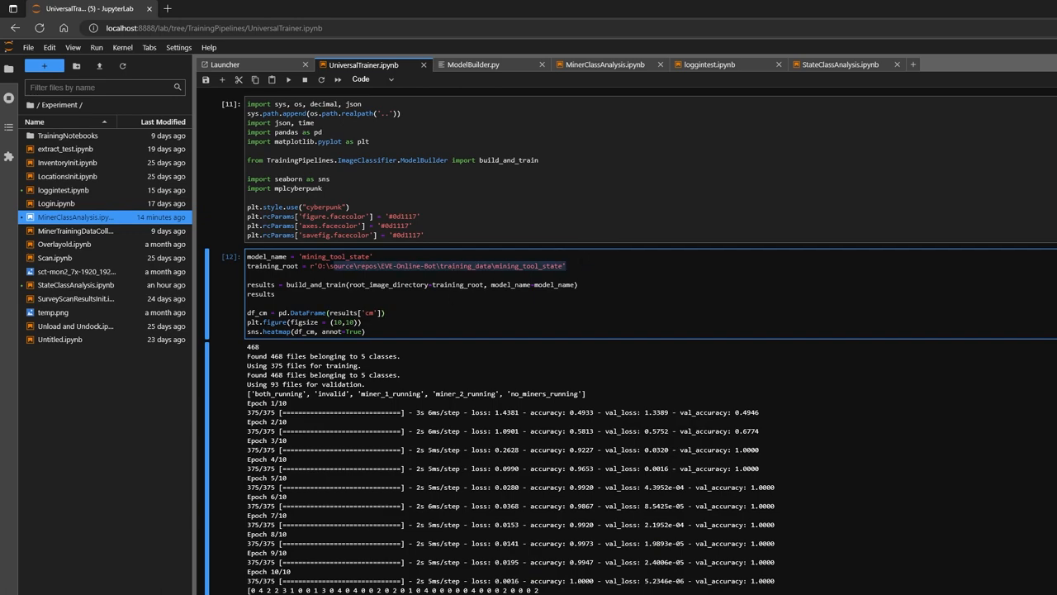
Review the mining tool state confusion matrix, then return to the MinerClassAnalysis notebook
{"action": "scroll", "scroll_direction": "down", "scroll_amount": 3}
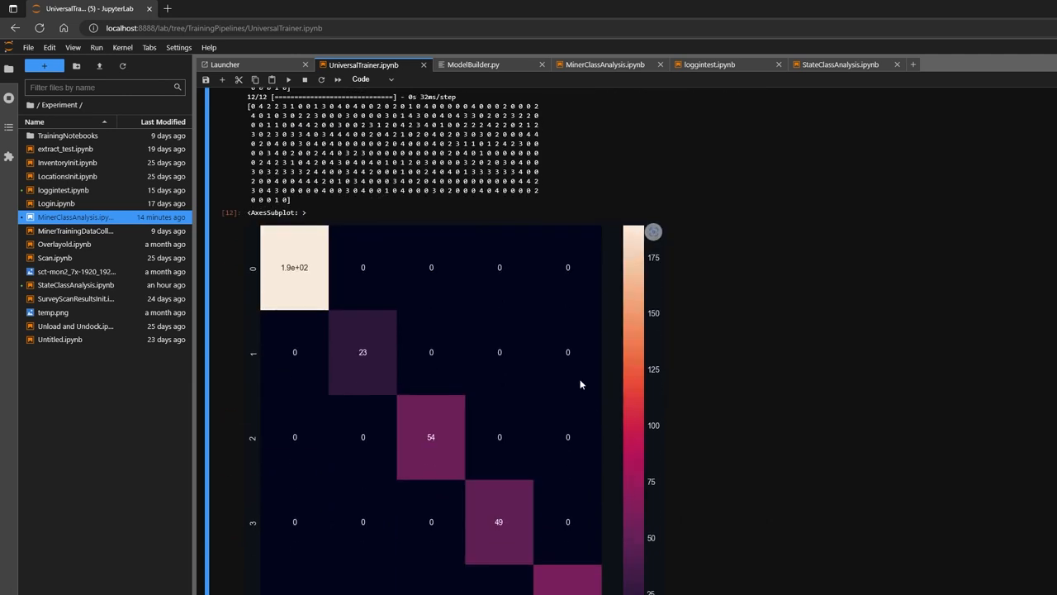
{"action": "mouse_move", "coordinate": [661, 497]}
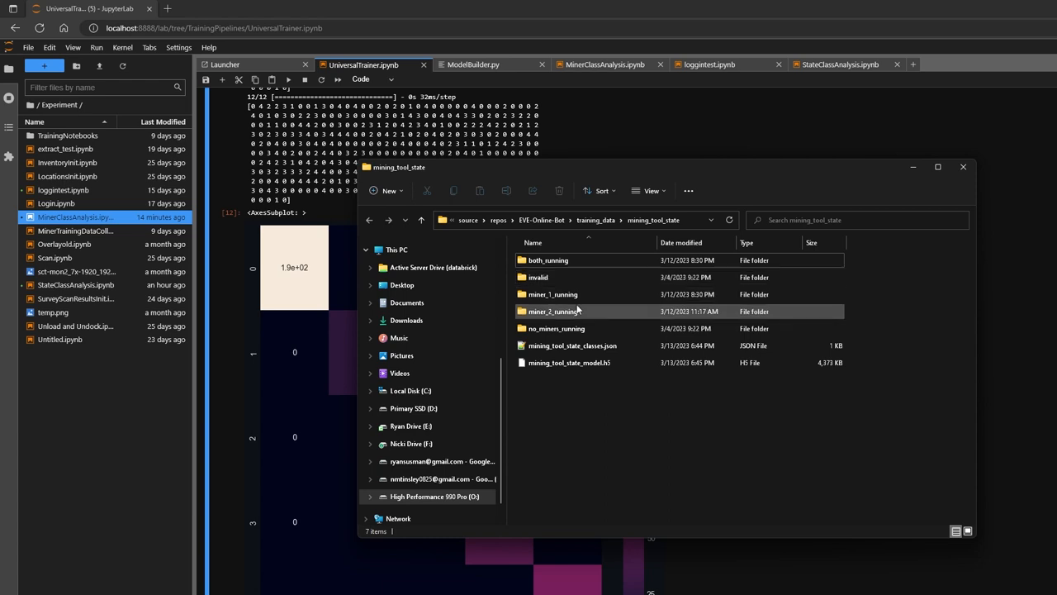
{"action": "mouse_move", "coordinate": [575, 340]}
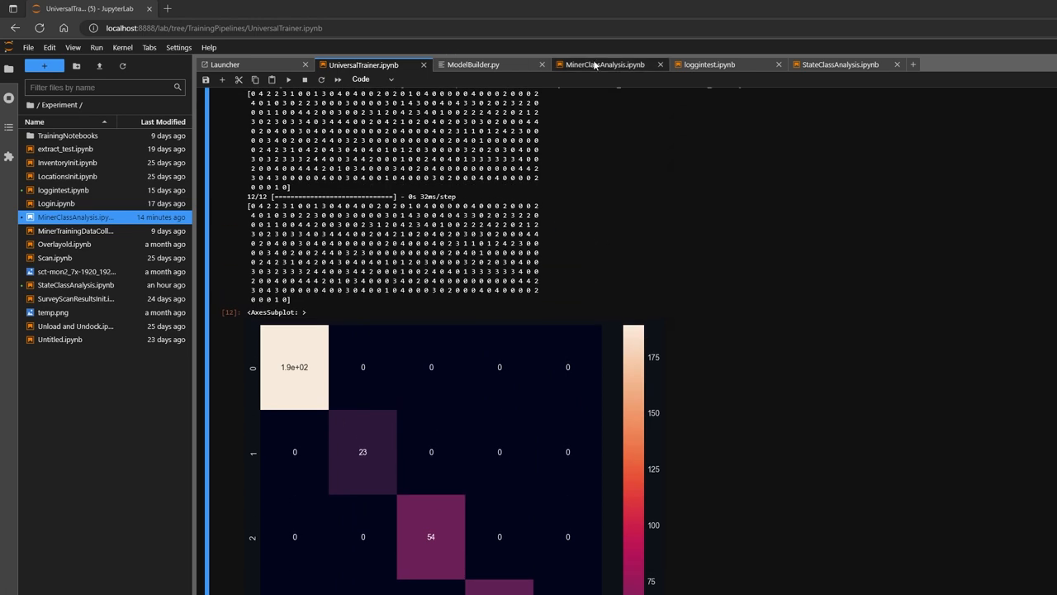
{"action": "left_click", "coordinate": [604, 64]}
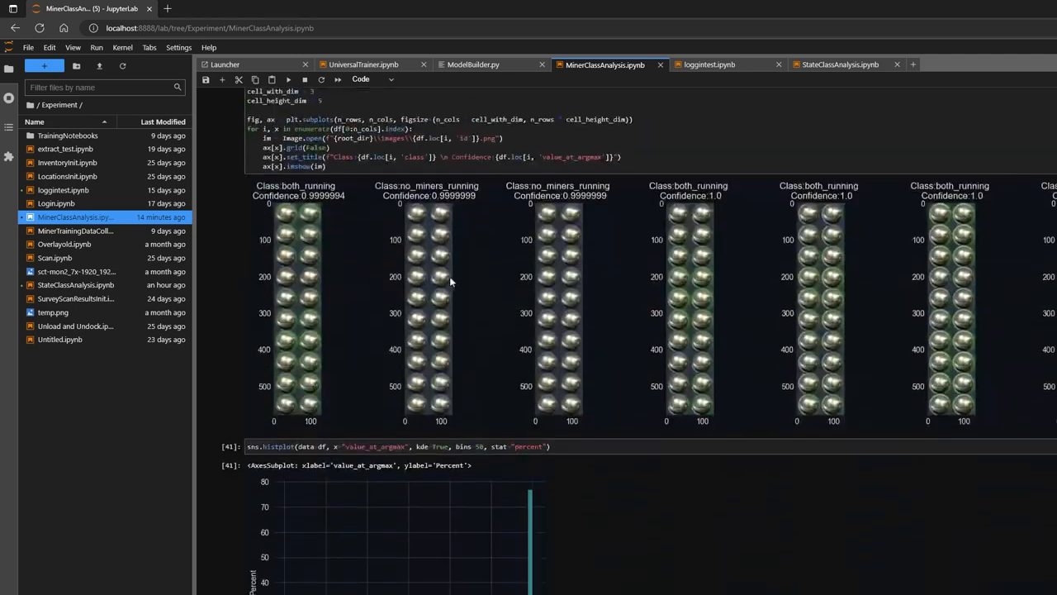
{"action": "mouse_move", "coordinate": [482, 360]}
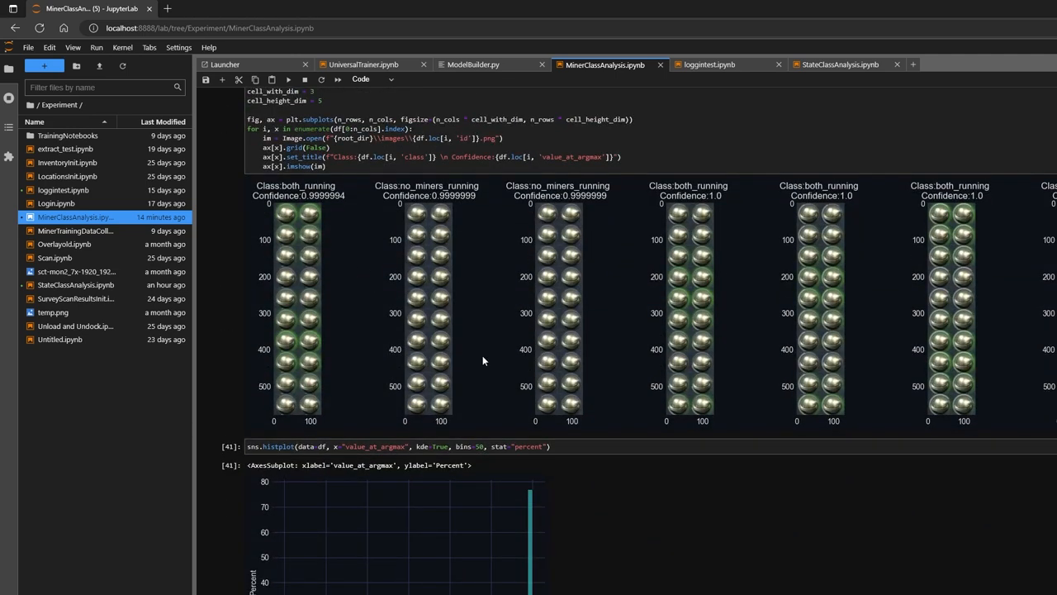
{"action": "mouse_move", "coordinate": [330, 261]}
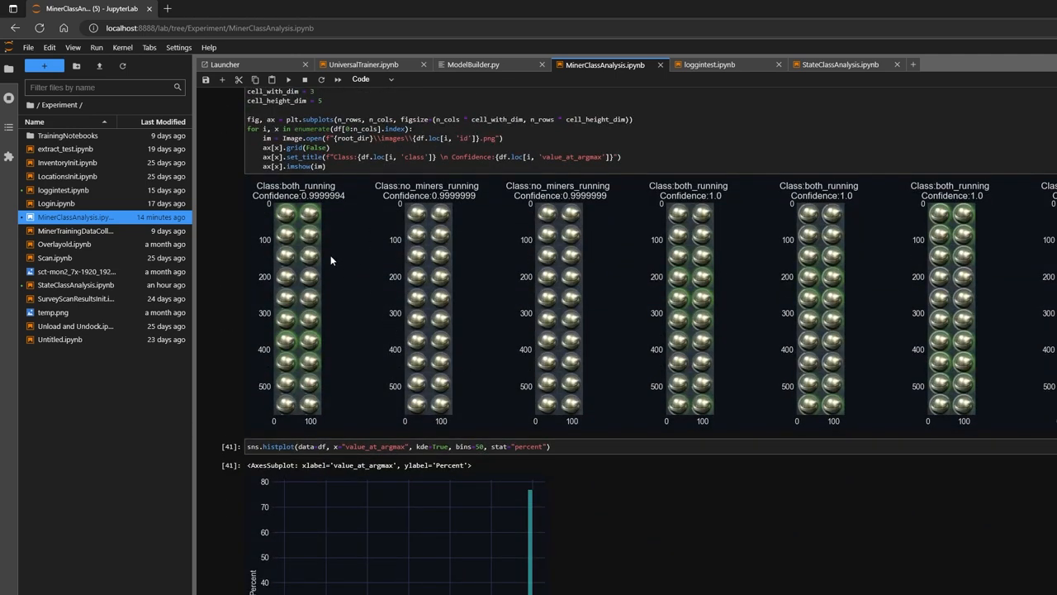
{"action": "mouse_move", "coordinate": [378, 406]}
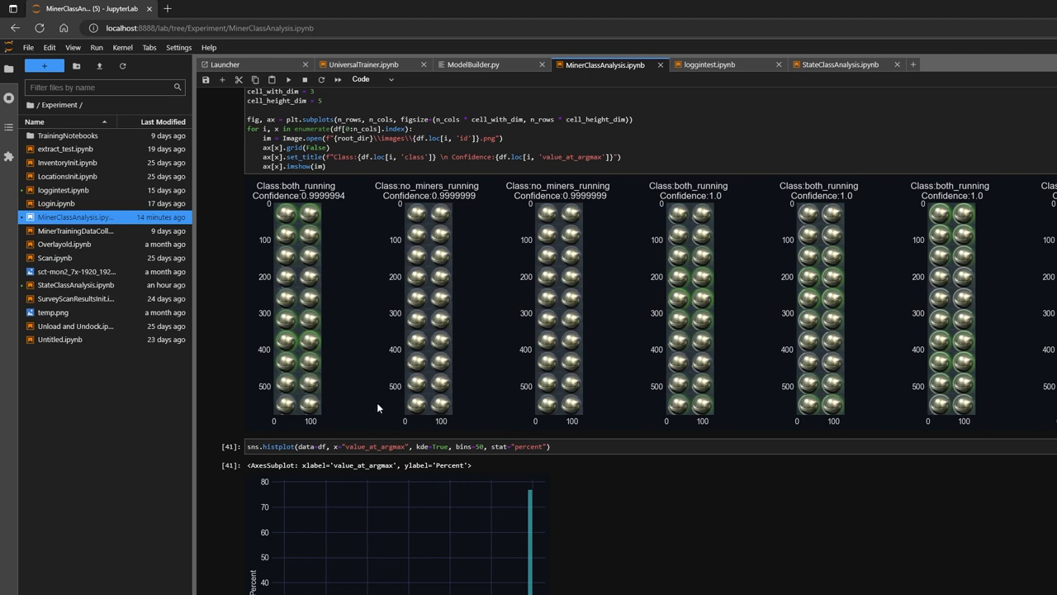
{"action": "mouse_move", "coordinate": [649, 408]}
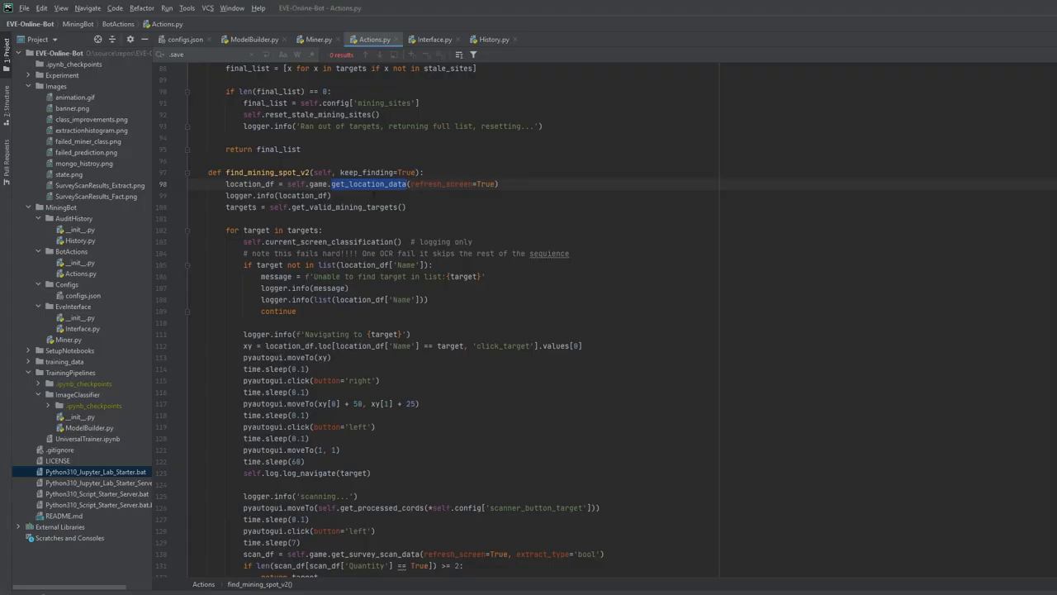
Review config.json's classifier model paths and screen coordinate settings
{"action": "left_click", "coordinate": [183, 40]}
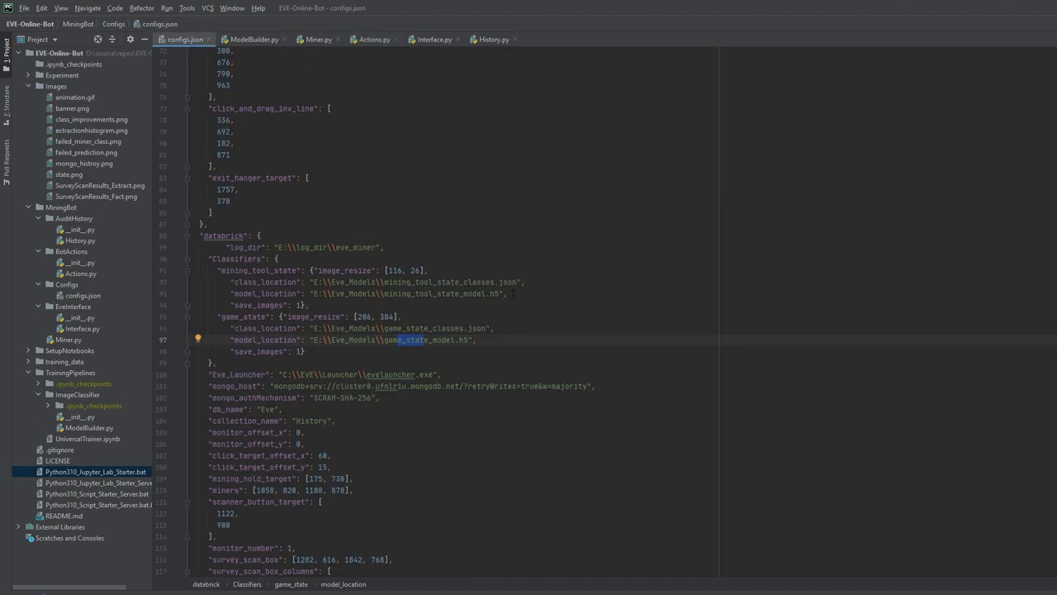
{"action": "scroll", "scroll_direction": "down", "scroll_amount": 3}
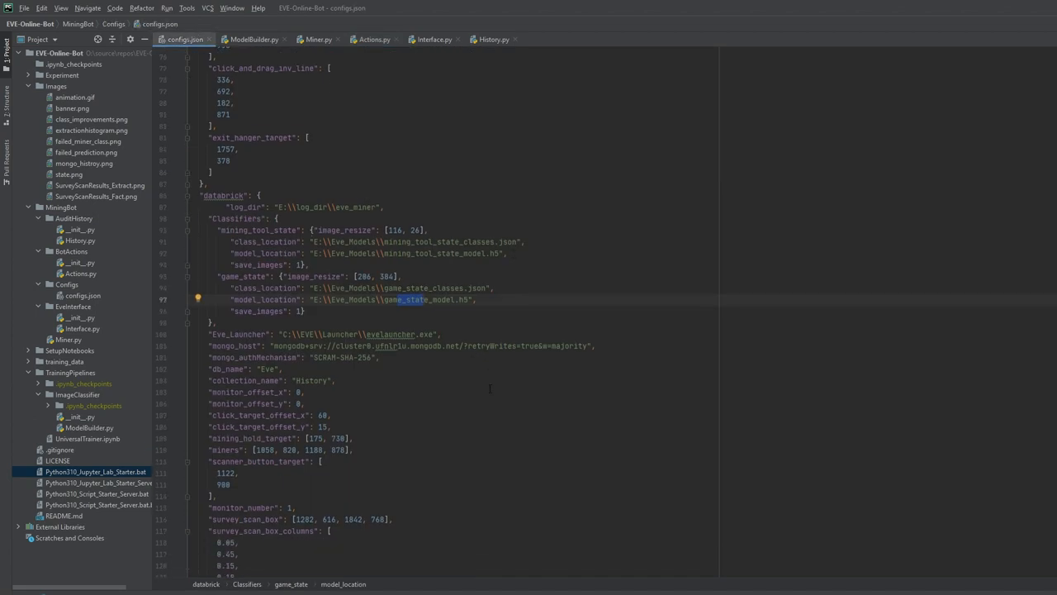
{"action": "scroll", "scroll_direction": "down", "scroll_amount": 3}
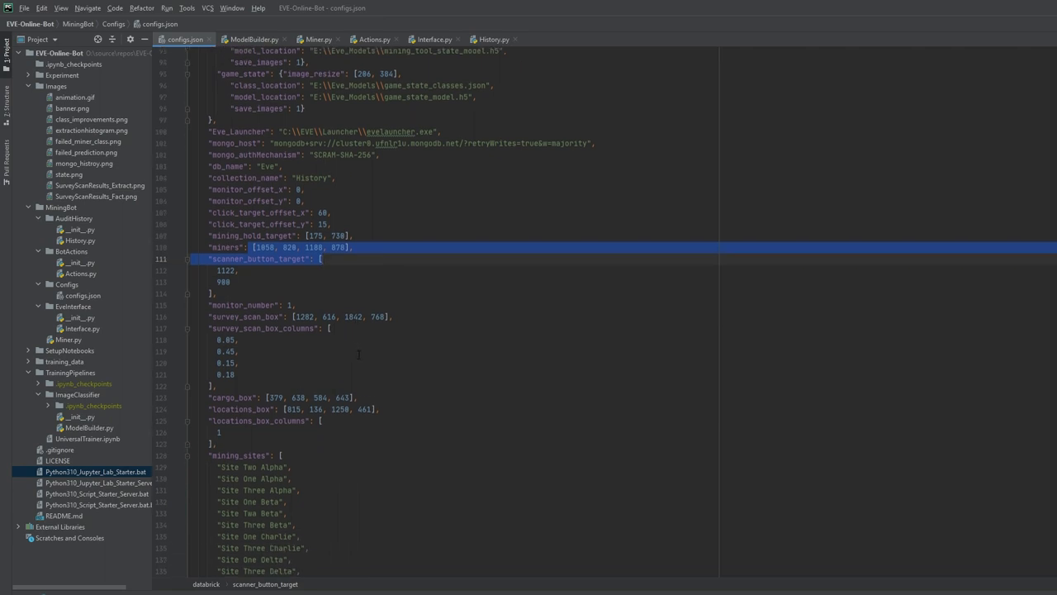
{"action": "scroll", "scroll_direction": "down", "scroll_amount": 3}
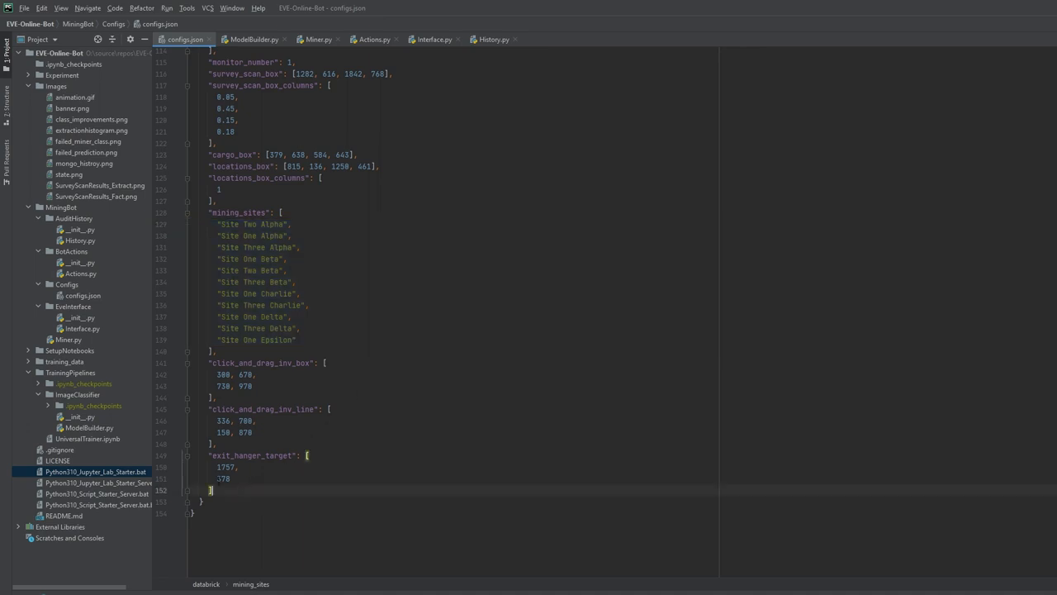
{"action": "scroll", "scroll_direction": "up", "scroll_amount": 3}
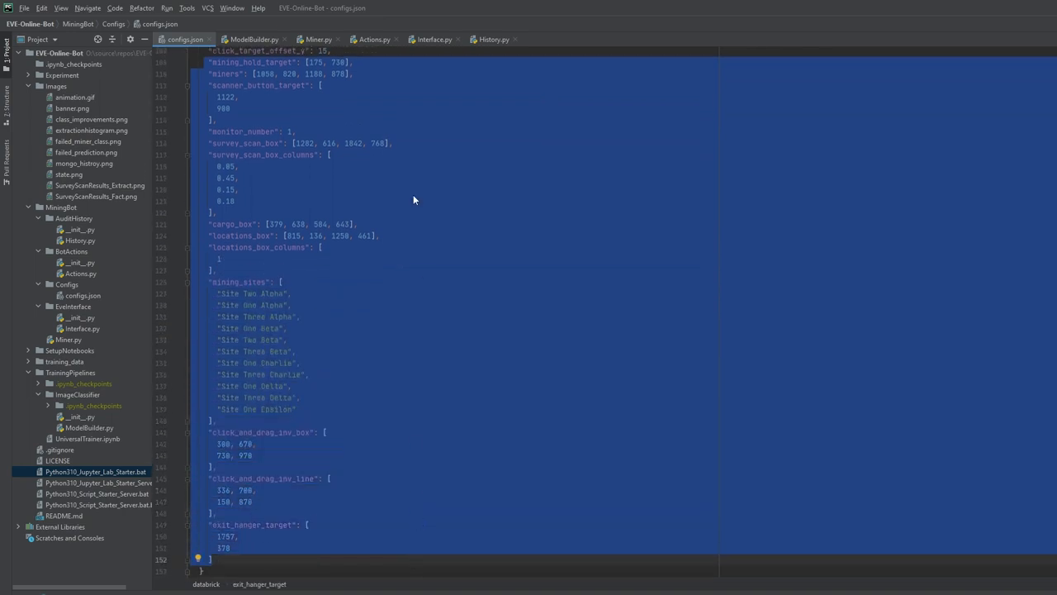
{"action": "mouse_move", "coordinate": [438, 193]}
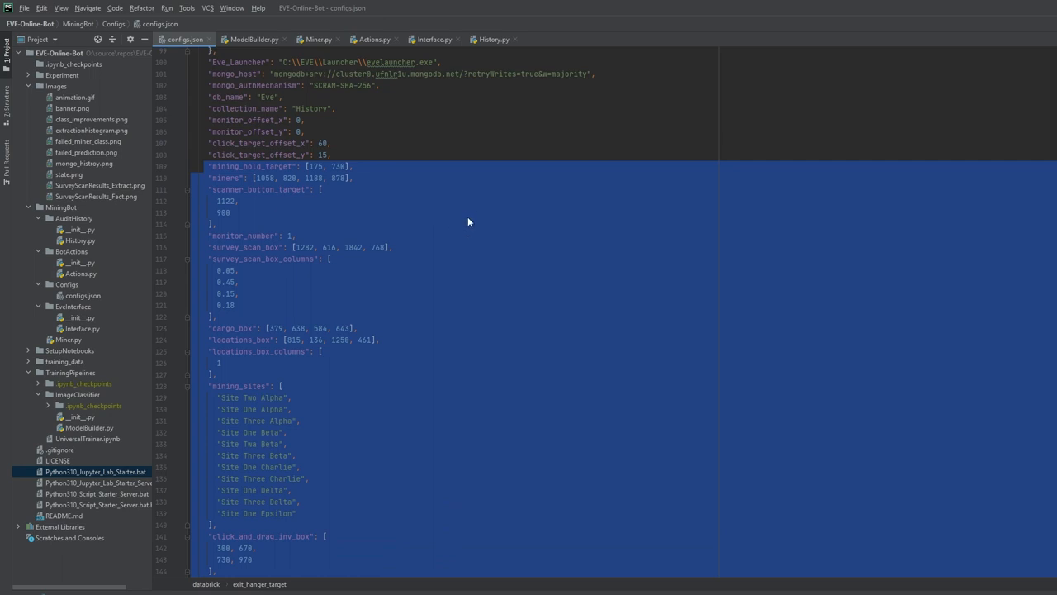
Review the survey scan columns and the list of named mining sites further down config.json
{"action": "scroll", "scroll_direction": "down", "scroll_amount": 3}
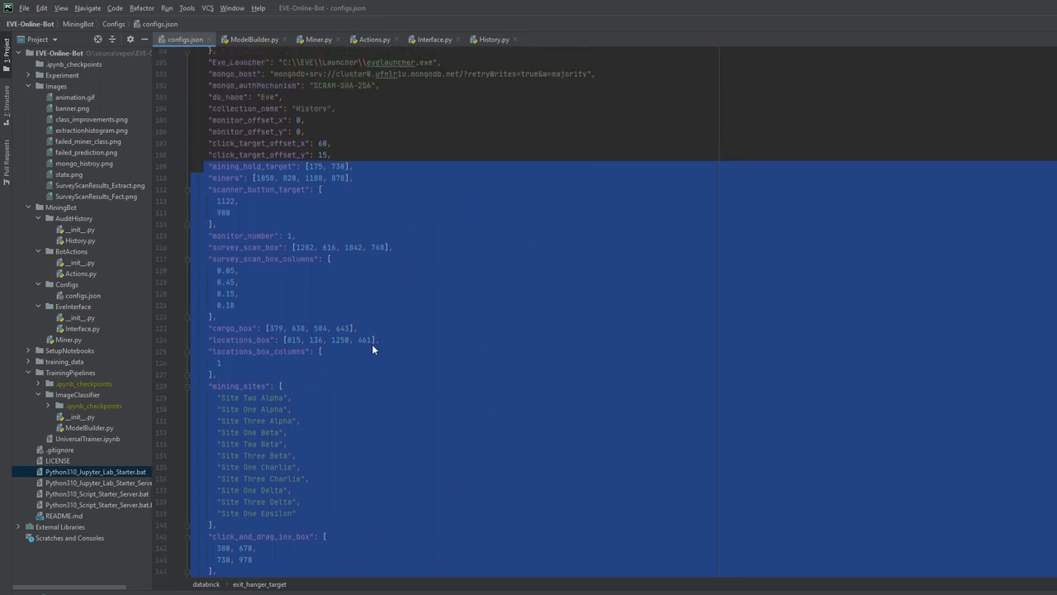
{"action": "scroll", "scroll_direction": "up", "scroll_amount": 3}
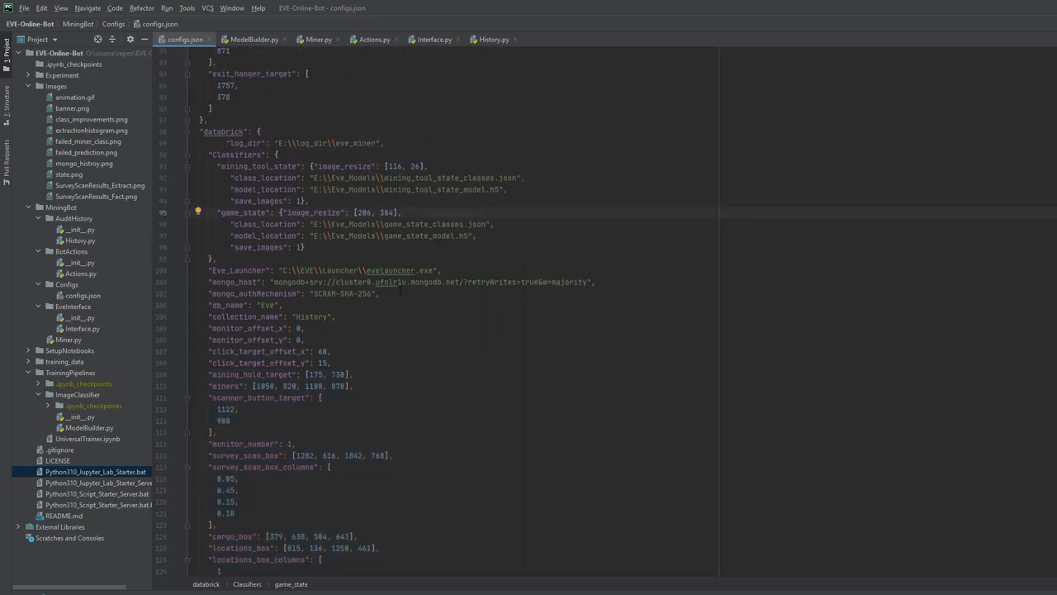
{"action": "scroll", "scroll_direction": "down", "scroll_amount": 3}
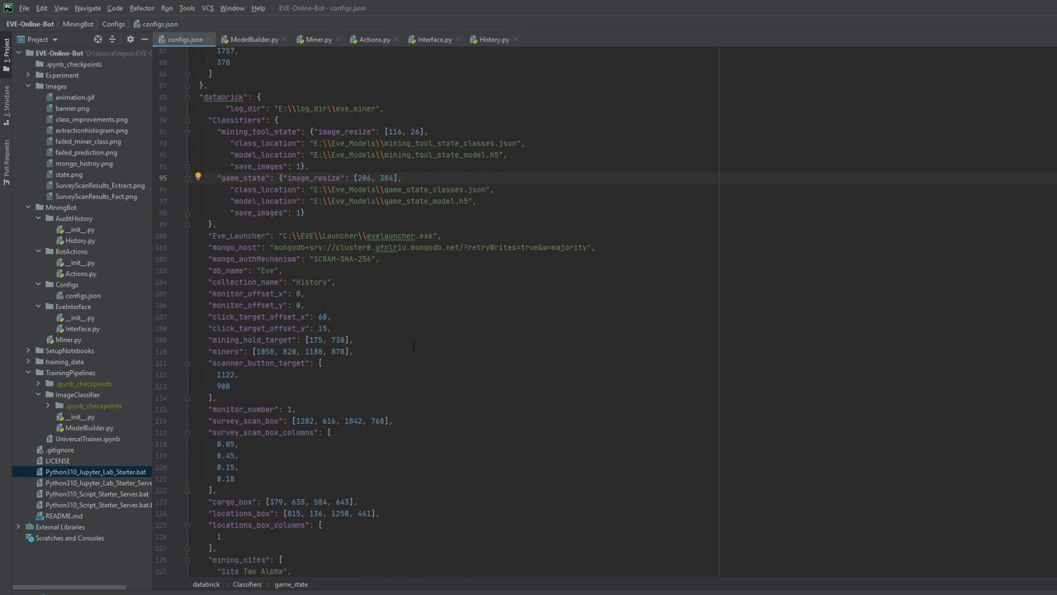
{"action": "scroll", "scroll_direction": "down", "scroll_amount": 3}
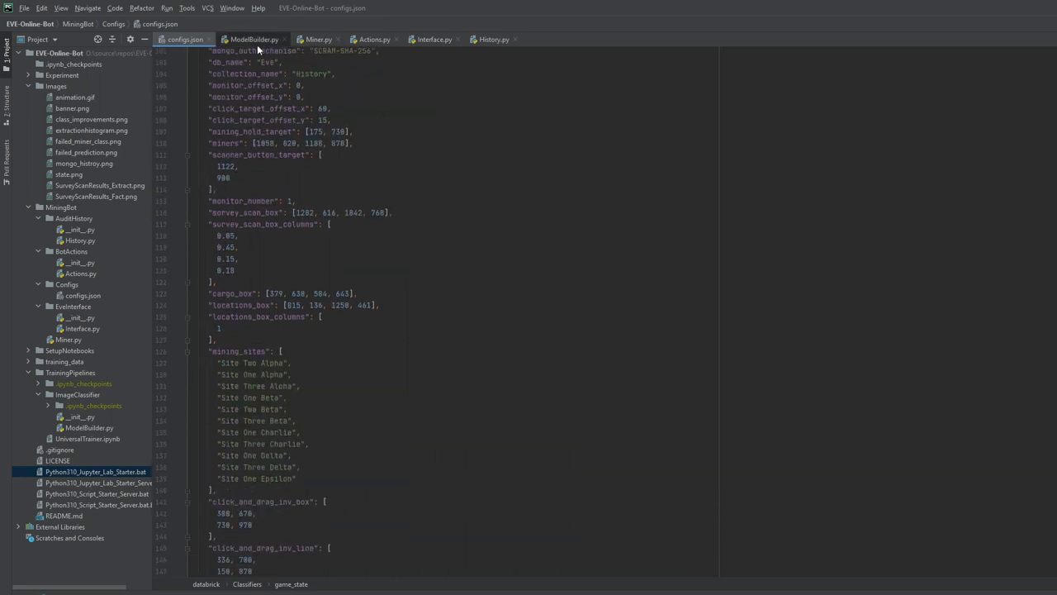
Show Miner.py's while True main loop with startup, prep, mining and recycle stages
{"action": "left_click", "coordinate": [319, 39]}
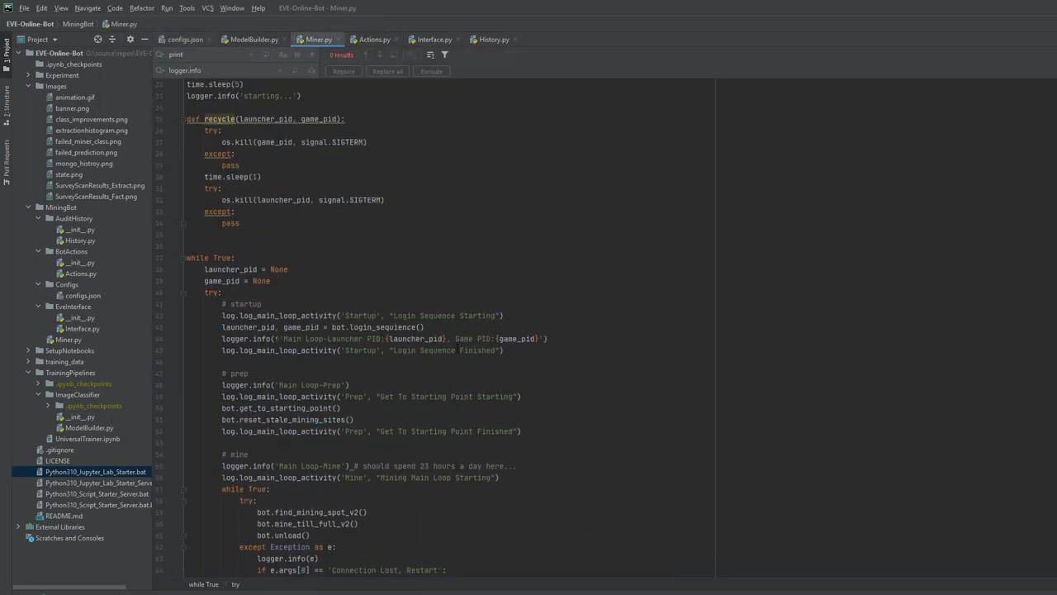
{"action": "scroll", "scroll_direction": "down", "scroll_amount": 3}
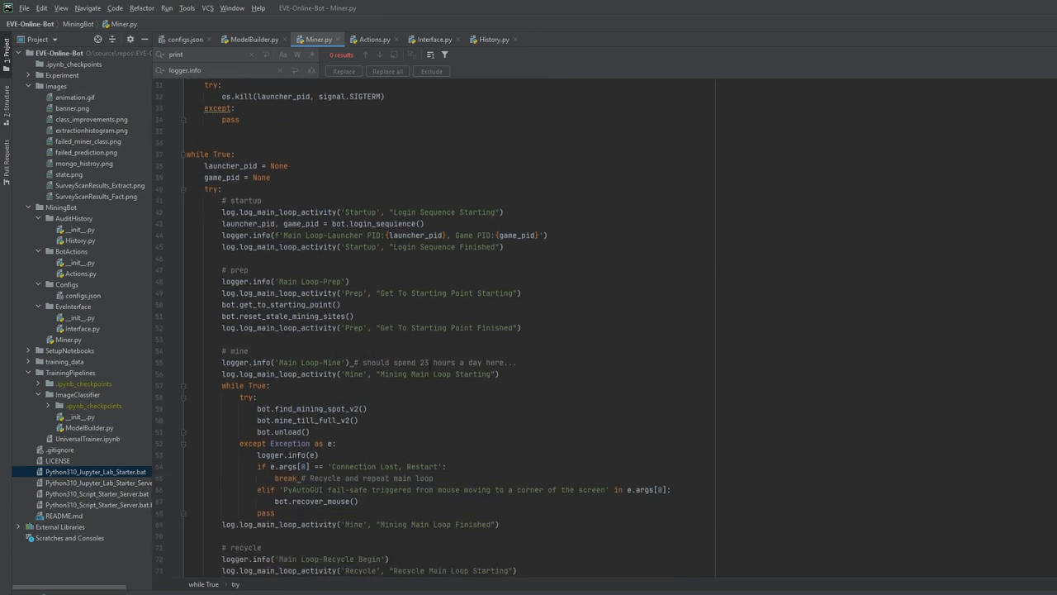
{"action": "scroll", "scroll_direction": "down", "scroll_amount": 3}
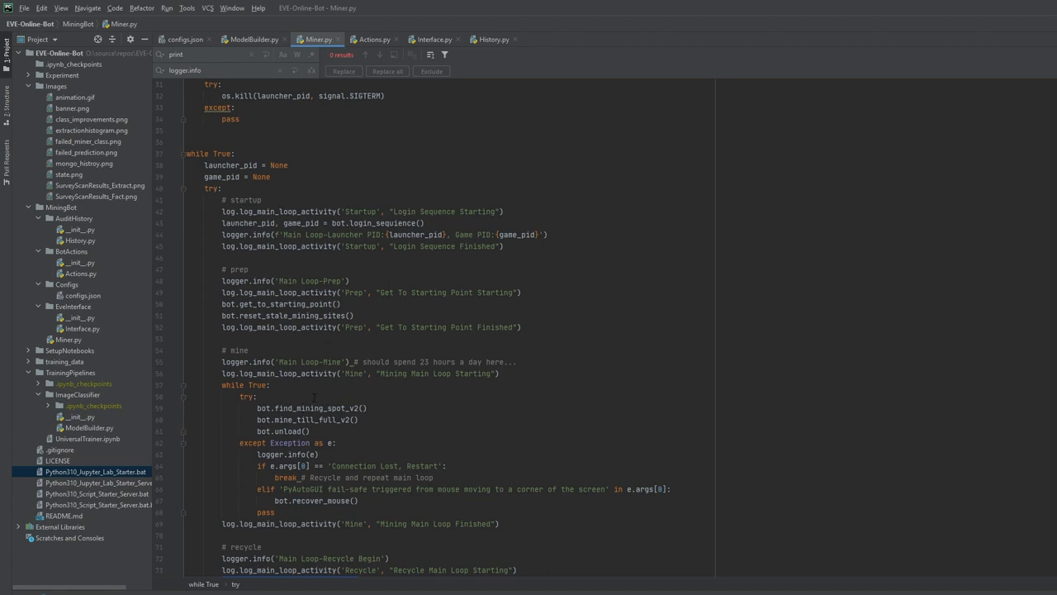
{"action": "mouse_move", "coordinate": [162, 400]}
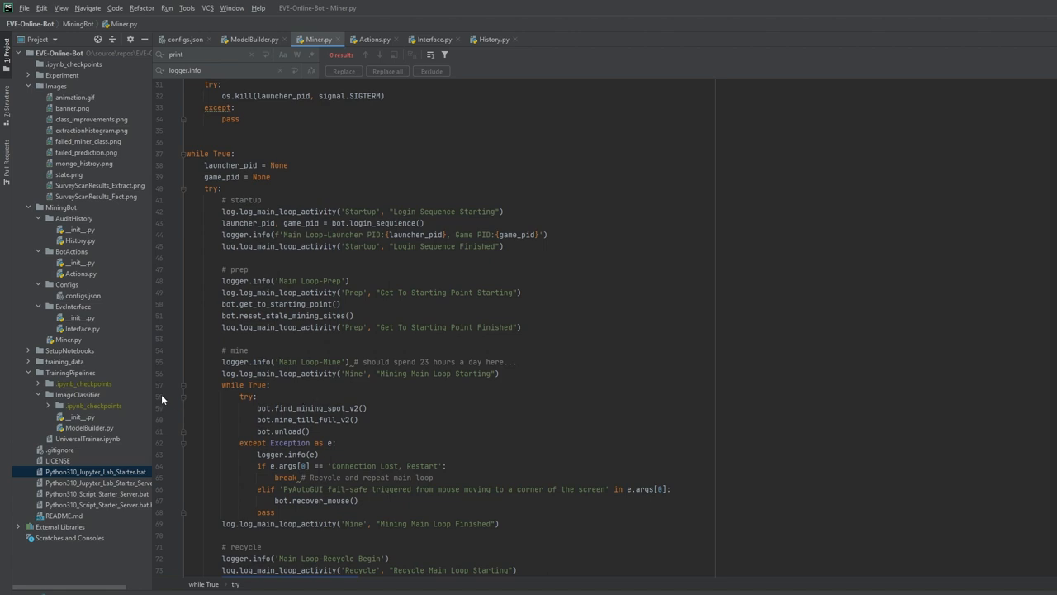